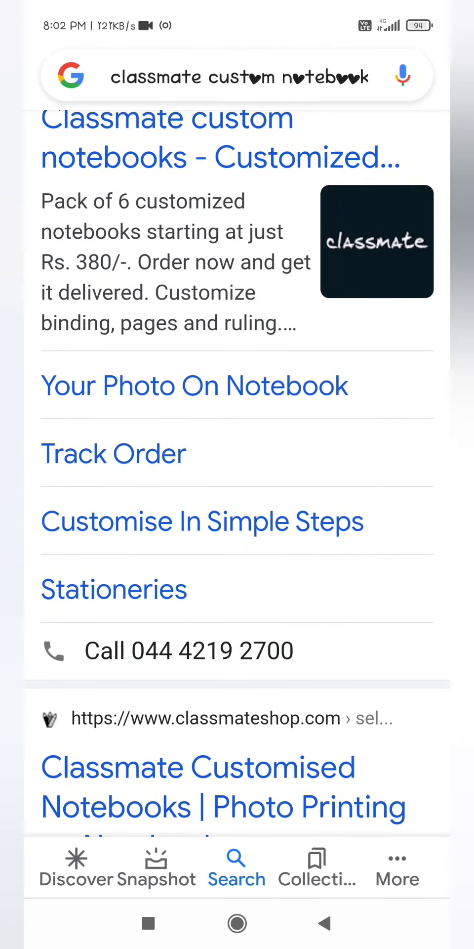
Scroll the Google results for 'classmate custom notebook' toward the classmateshop.com link.
{"action": "scroll", "scroll_direction": "down", "scroll_amount": 3}
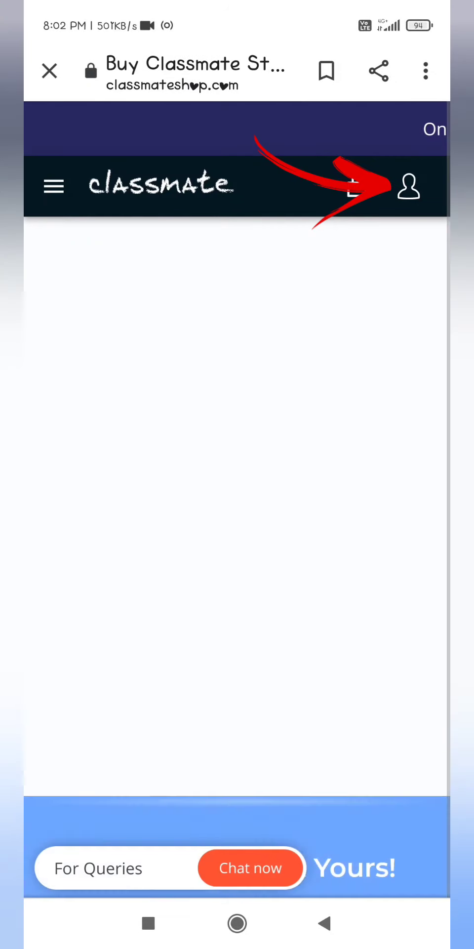
Dismiss the account login popup and scroll the home page to the notebook design option.
{"action": "left_click", "coordinate": [409, 188]}
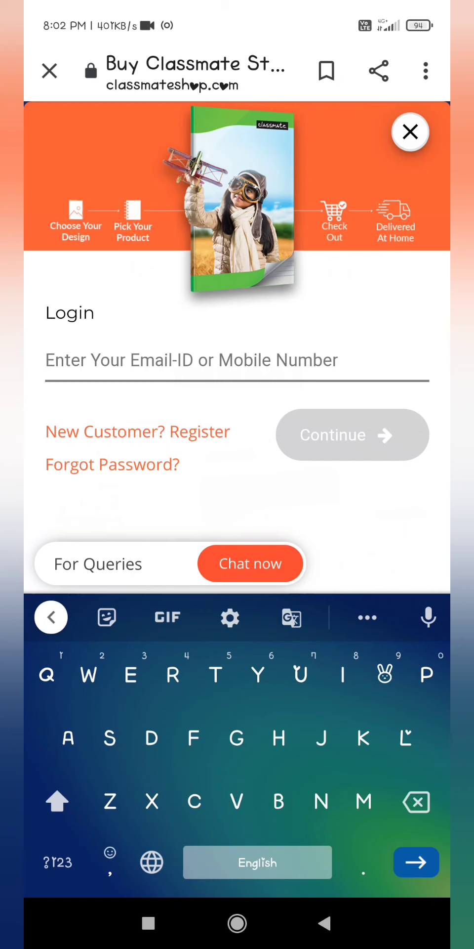
{"action": "left_click", "coordinate": [410, 132]}
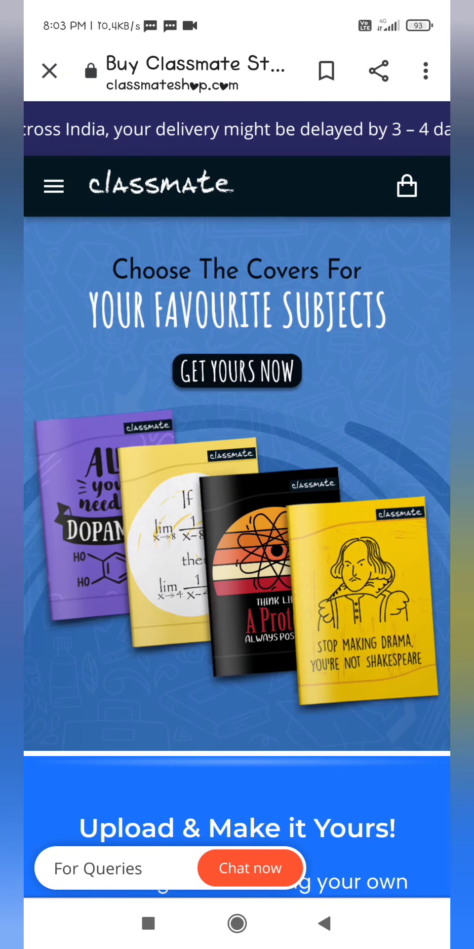
{"action": "scroll", "scroll_direction": "down", "scroll_amount": 3}
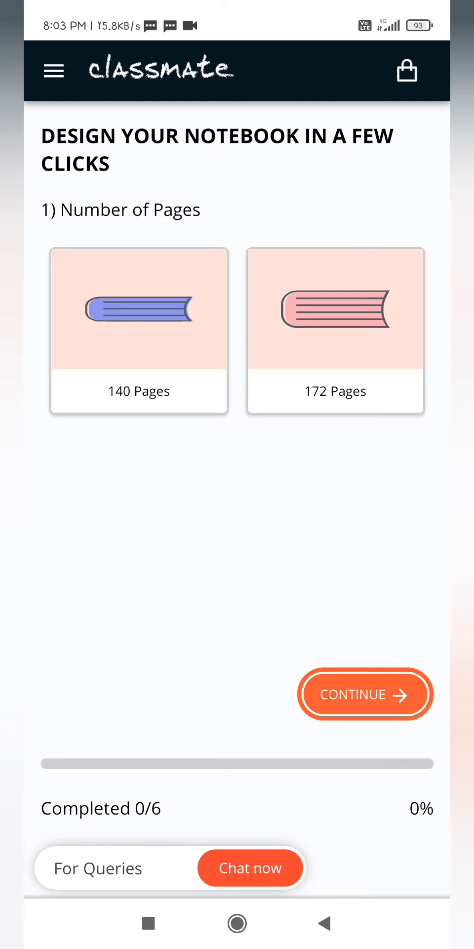
Choose 172 pages and unruled pages for the notebook.
{"action": "left_click", "coordinate": [336, 330]}
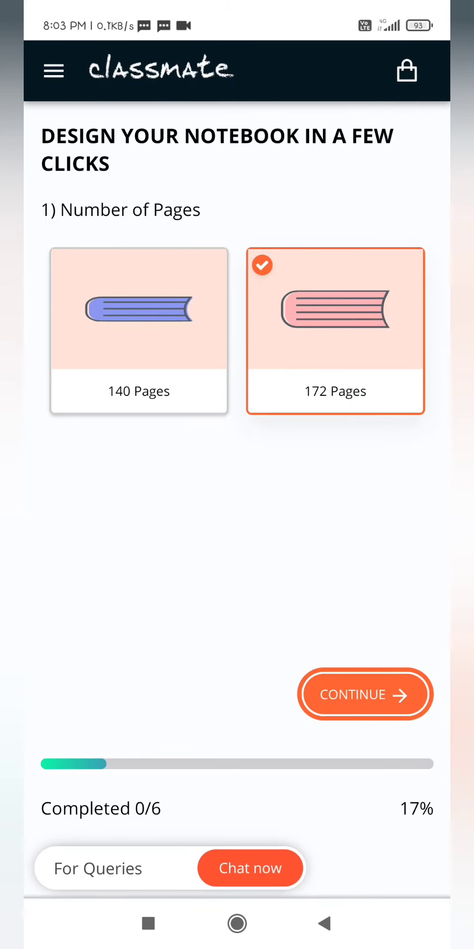
{"action": "left_click", "coordinate": [365, 694]}
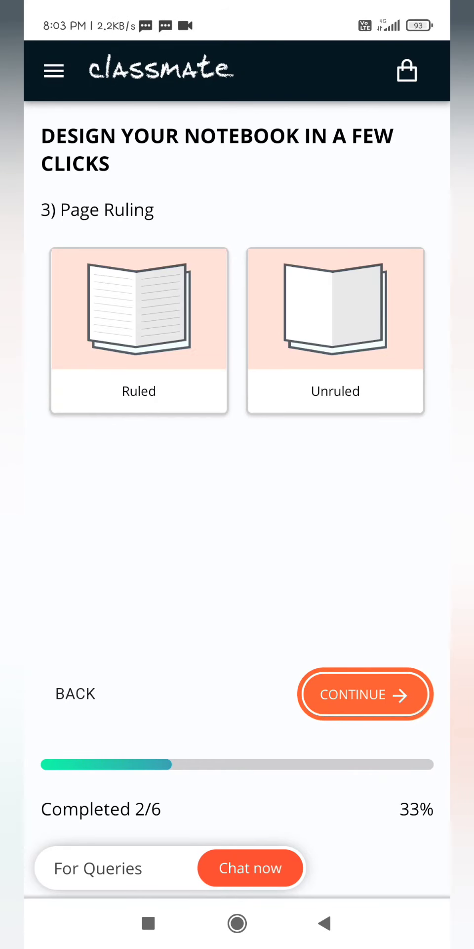
{"action": "left_click", "coordinate": [334, 330]}
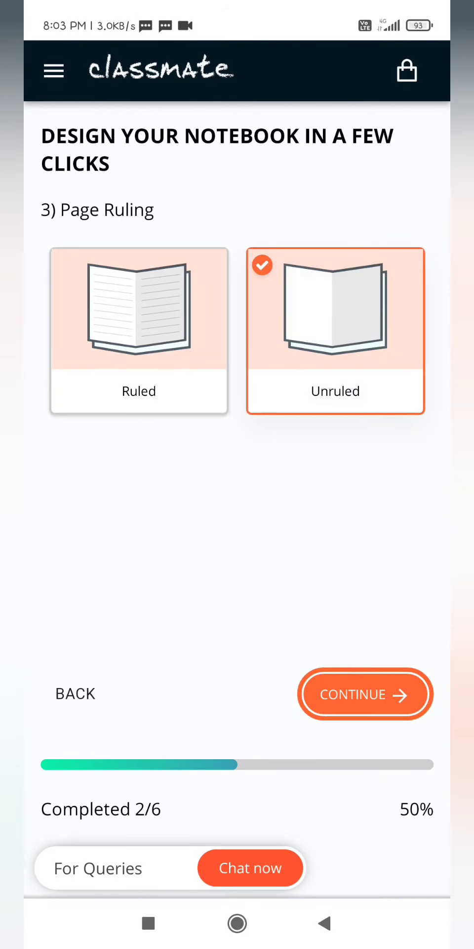
{"action": "left_click", "coordinate": [365, 694]}
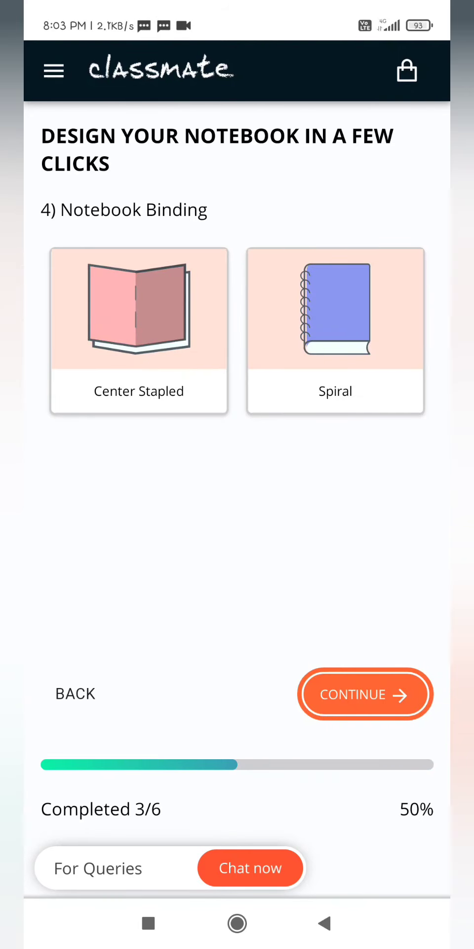
Choose spiral binding and a Pack of 6, reaching the design upload step.
{"action": "left_click", "coordinate": [335, 330]}
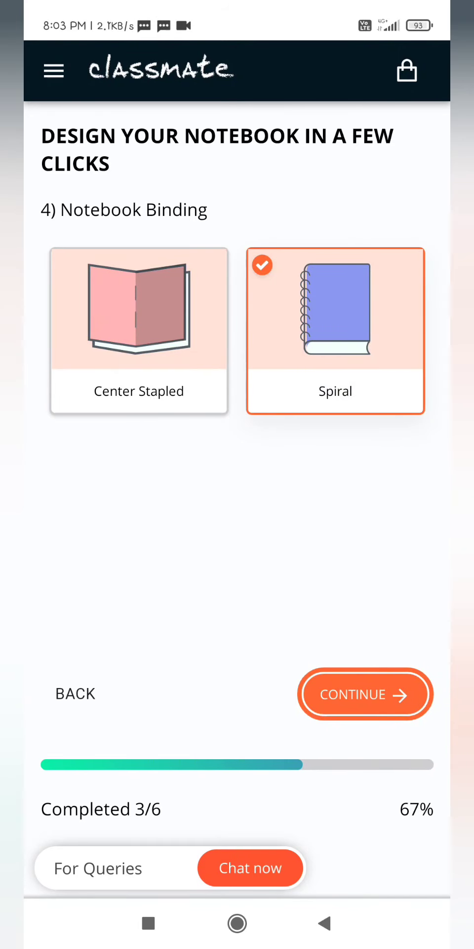
{"action": "left_click", "coordinate": [366, 694]}
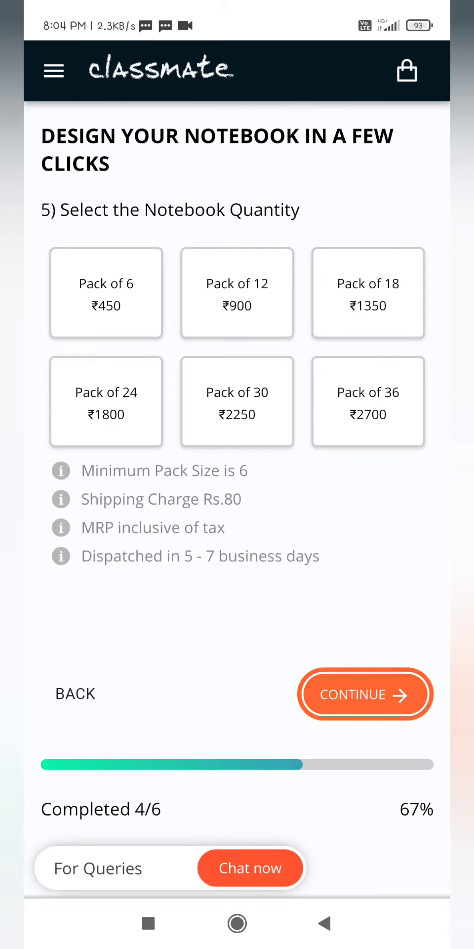
{"action": "left_click", "coordinate": [105, 293]}
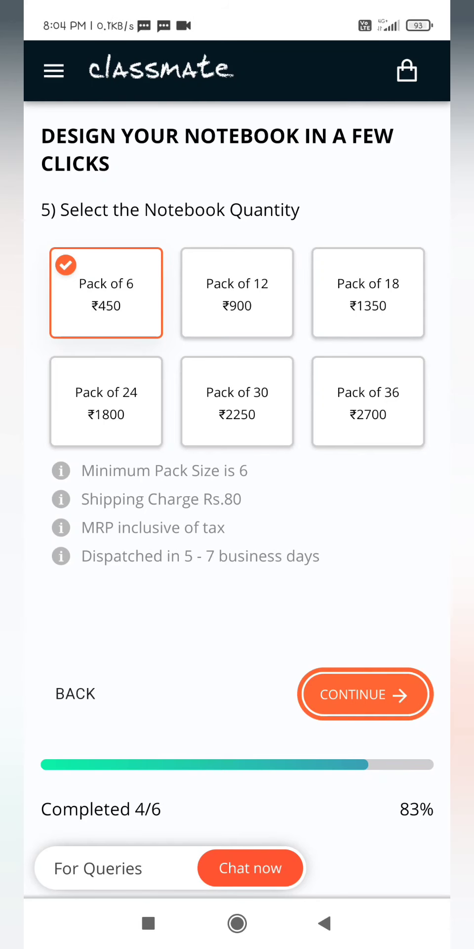
{"action": "left_click", "coordinate": [366, 694]}
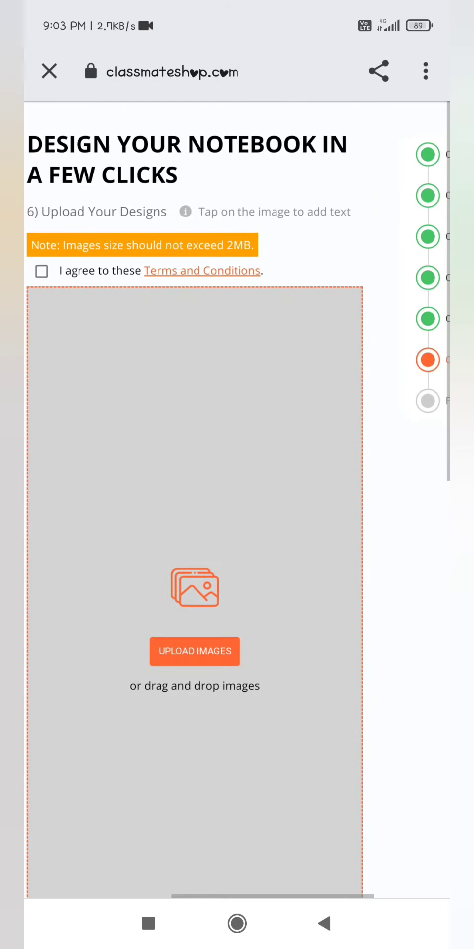
Agree to the Terms and Conditions and upload the poppy and city photos onto the first covers.
{"action": "left_click", "coordinate": [42, 271]}
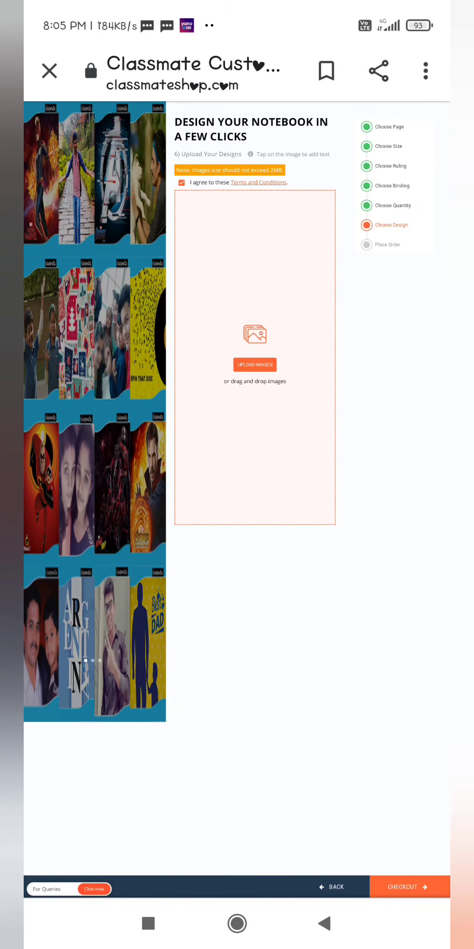
{"action": "left_click", "coordinate": [255, 364]}
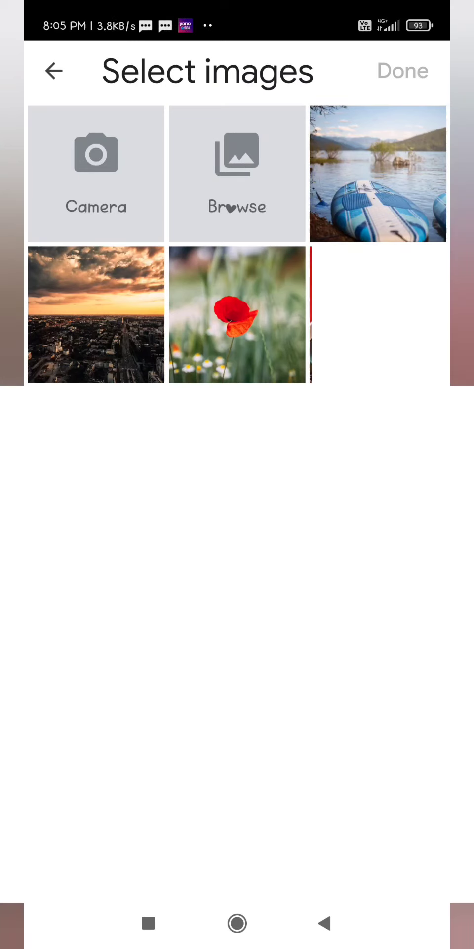
{"action": "left_click", "coordinate": [378, 174]}
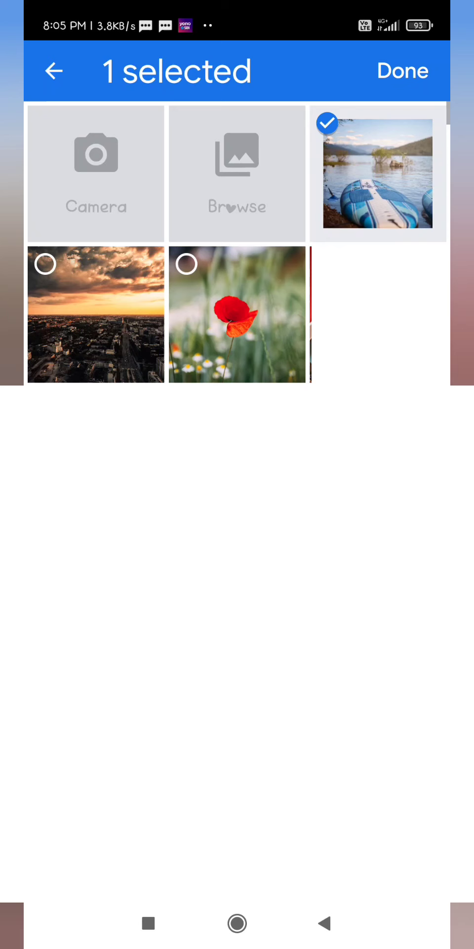
{"action": "left_click", "coordinate": [404, 70]}
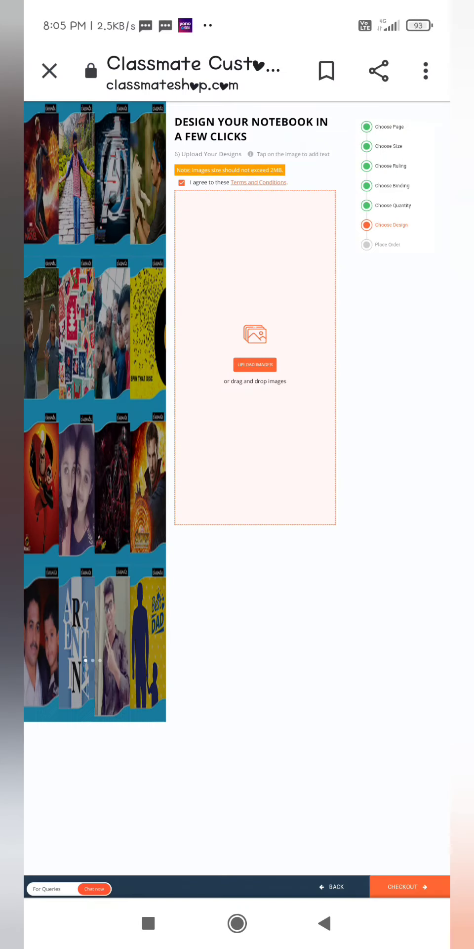
{"action": "left_click", "coordinate": [254, 363]}
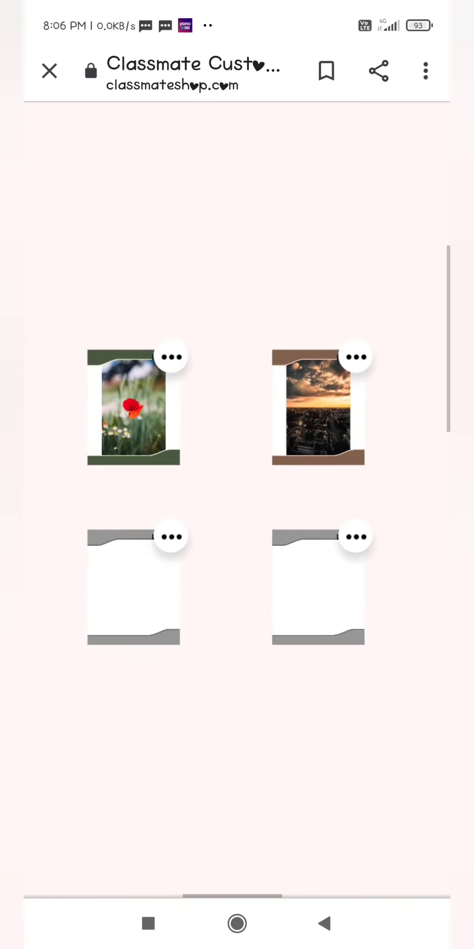
Duplicate the poppy design to all six covers and bring up its text editor with the font list.
{"action": "left_click", "coordinate": [173, 357]}
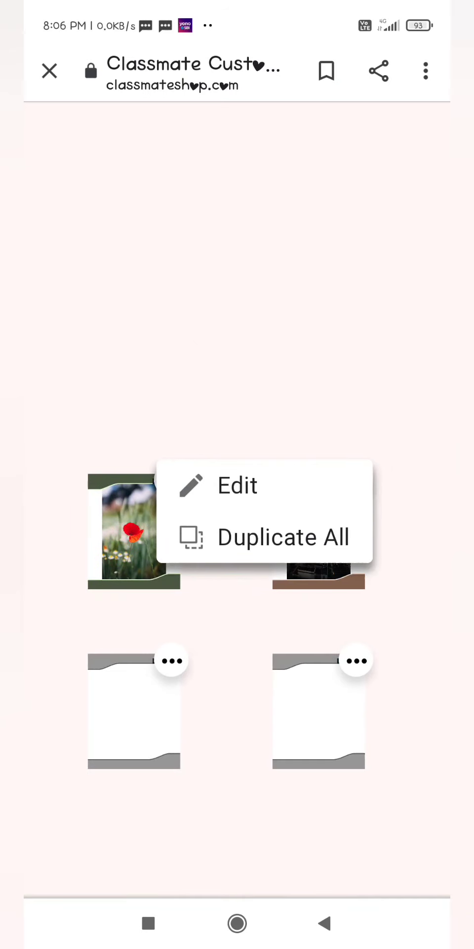
{"action": "left_click", "coordinate": [283, 538]}
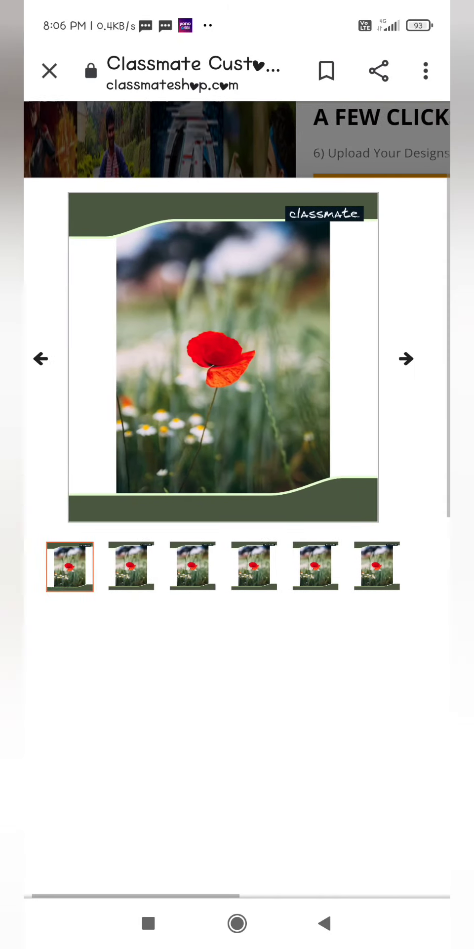
{"action": "left_click", "coordinate": [219, 357]}
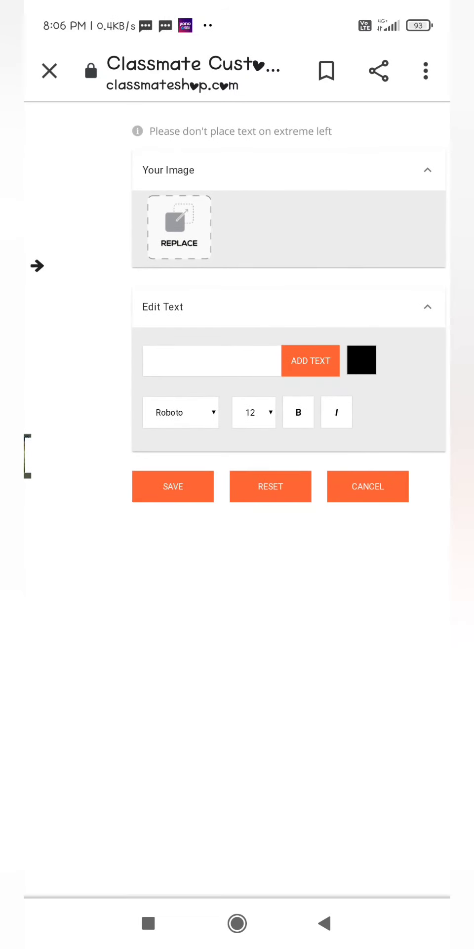
{"action": "left_click", "coordinate": [212, 361]}
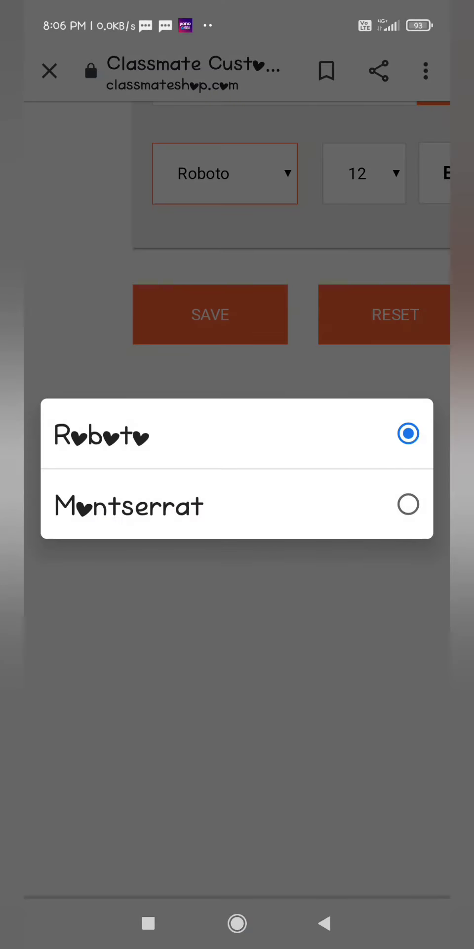
Pick a font for the cover text and colour it red.
{"action": "left_click", "coordinate": [98, 436]}
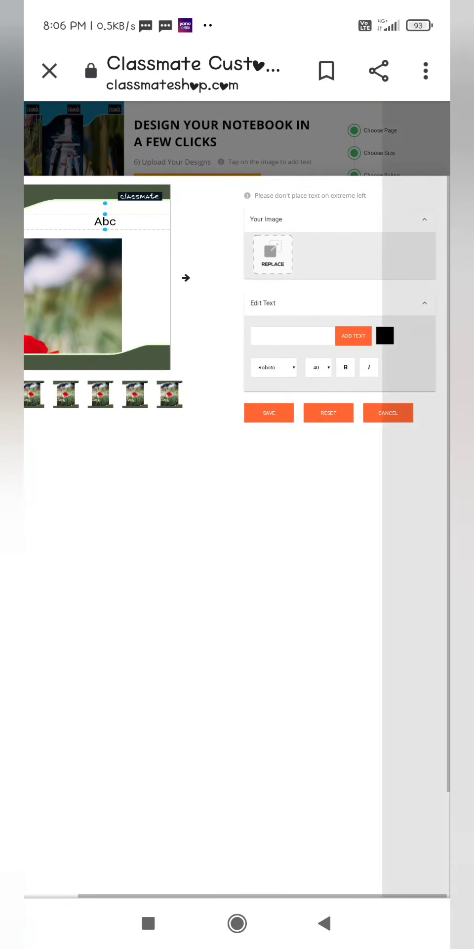
{"action": "left_click", "coordinate": [386, 336]}
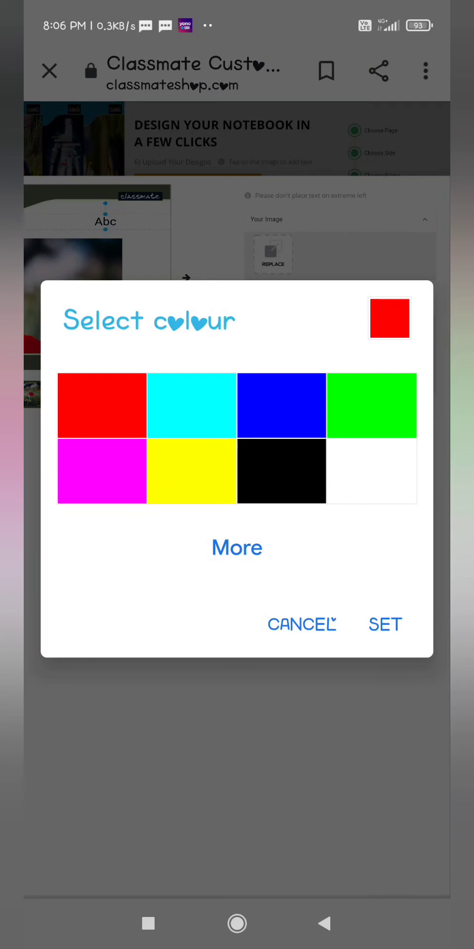
{"action": "left_click", "coordinate": [385, 624]}
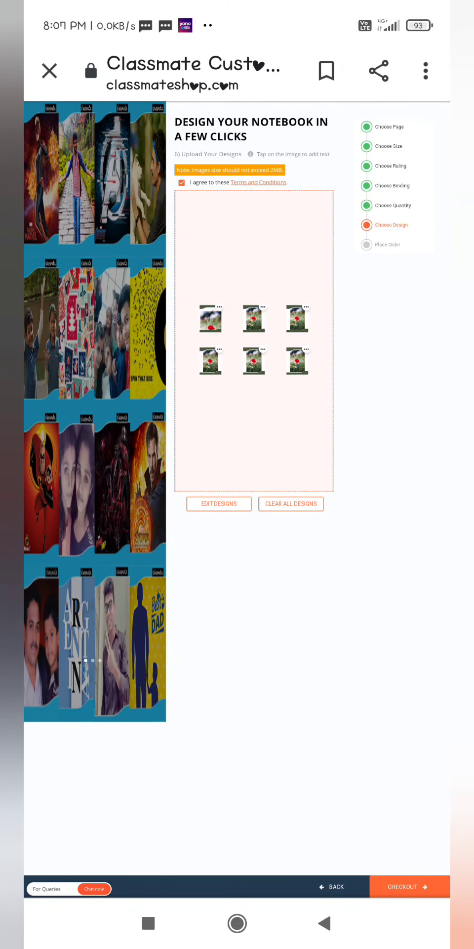
Send the designs to checkout and go to Track Orders from the site menu.
{"action": "left_click", "coordinate": [406, 887]}
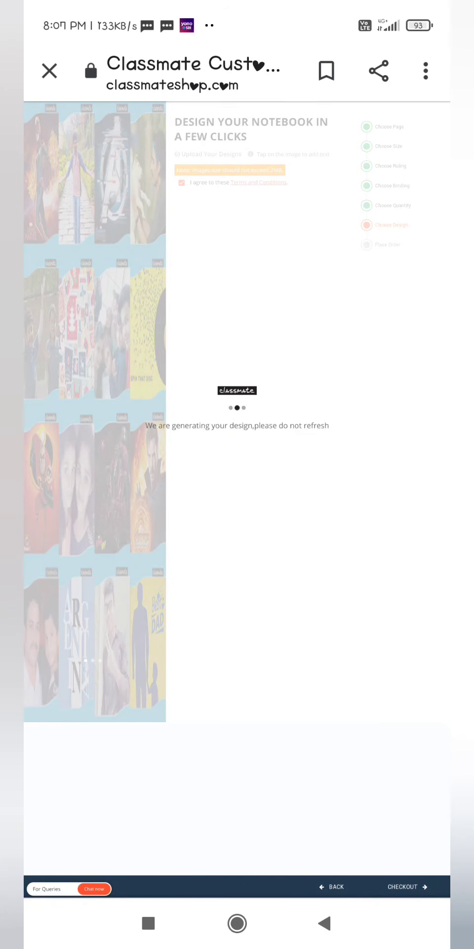
{"action": "left_click", "coordinate": [407, 885]}
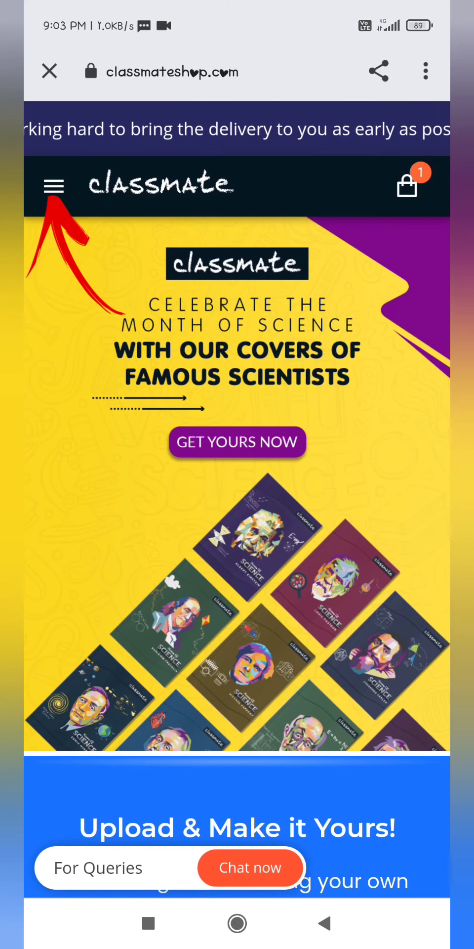
{"action": "left_click", "coordinate": [53, 186]}
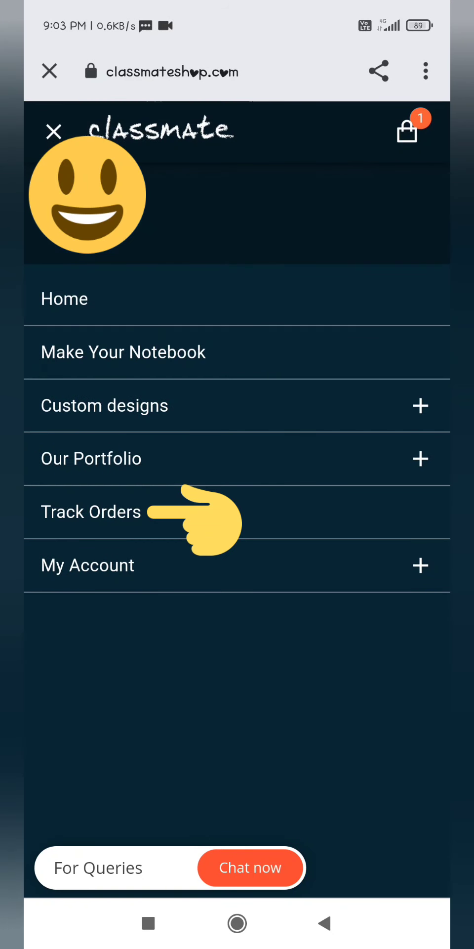
{"action": "left_click", "coordinate": [90, 512]}
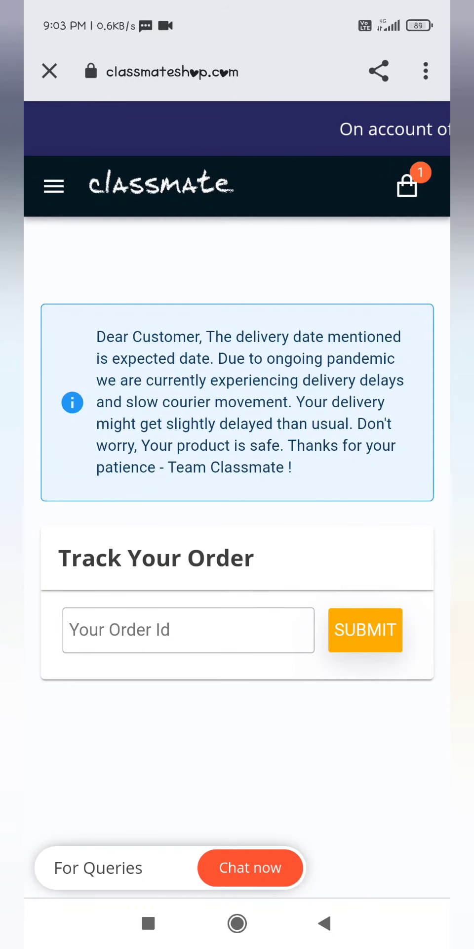